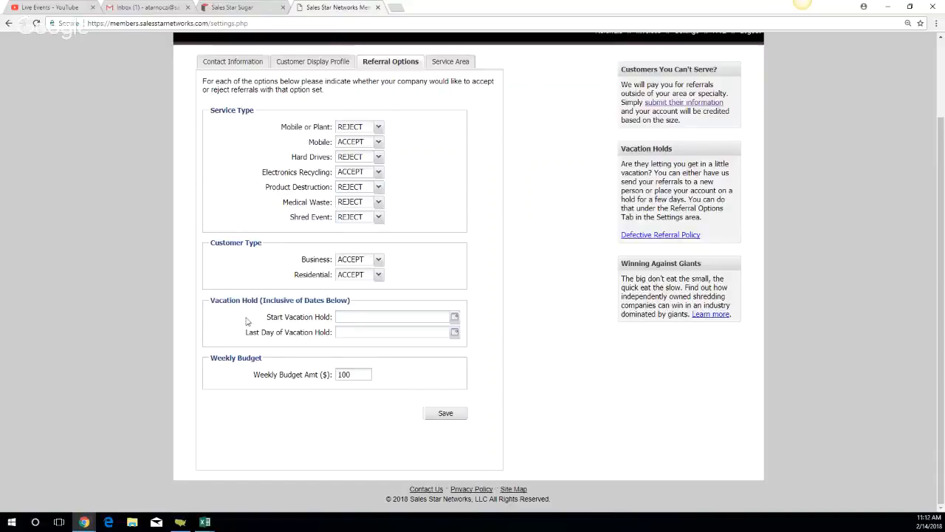
mouse_move(278, 310)
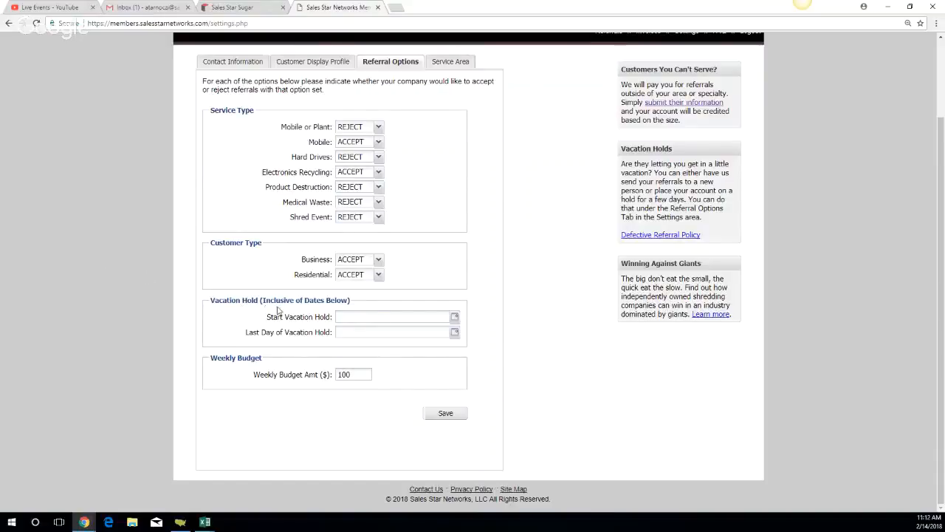
- Set Start Vacation Hold to February 19, 2018 via the date picker
left_click(455, 316)
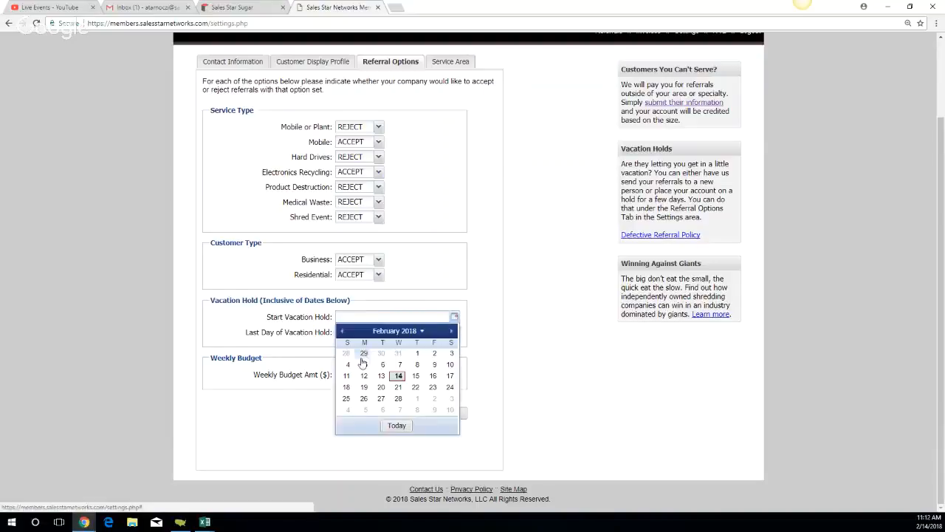
mouse_move(364, 387)
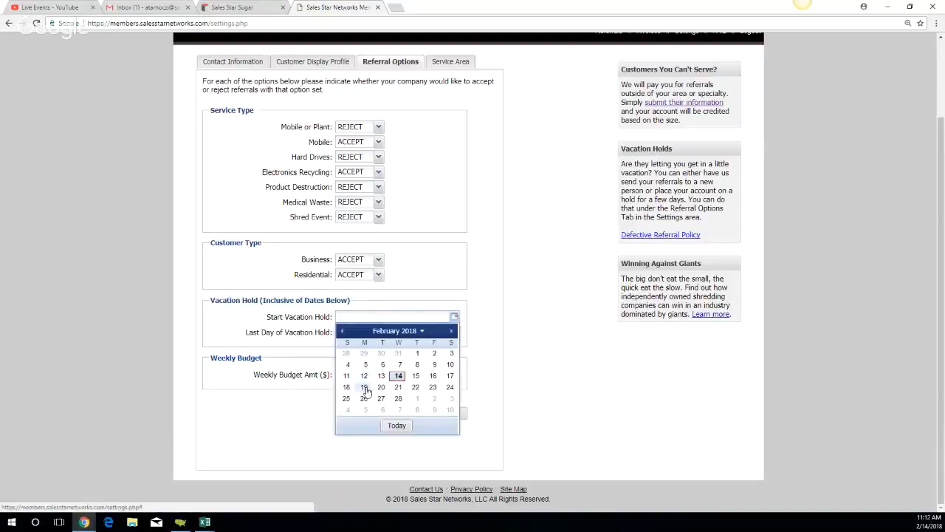
left_click(363, 387)
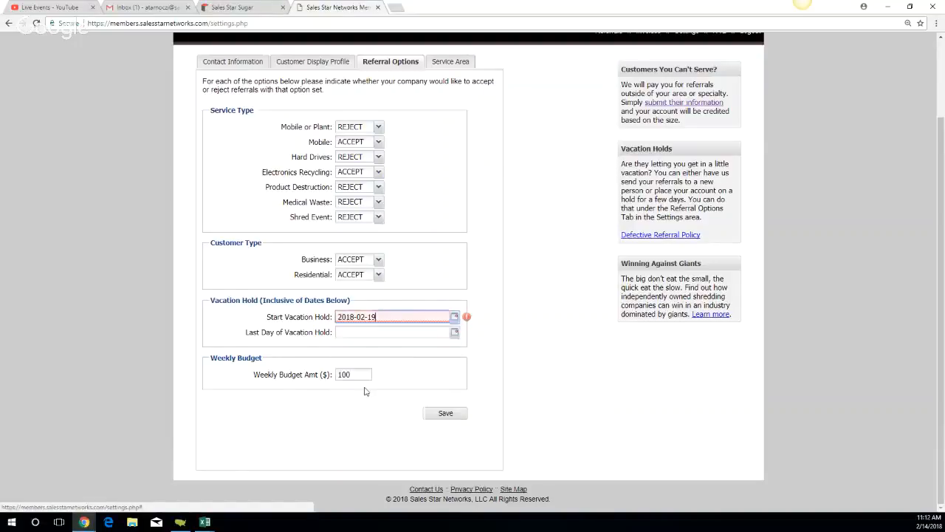
- Set Last Day of Vacation Hold to February 26, 2018, reconfirming the choice
left_click(455, 331)
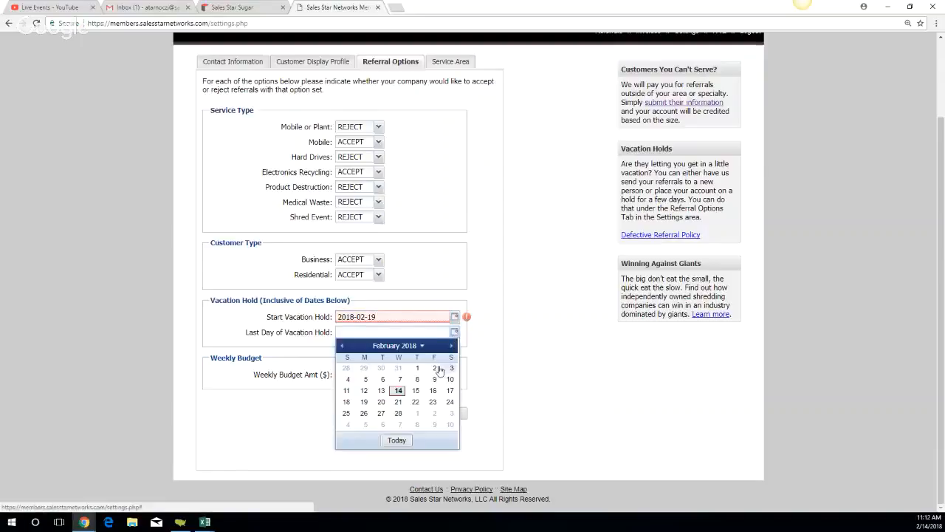
mouse_move(364, 414)
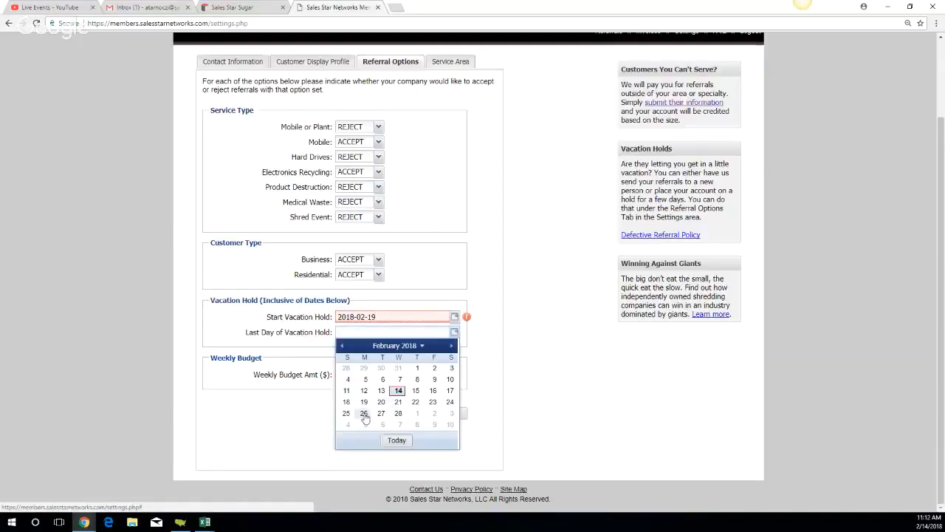
left_click(363, 413)
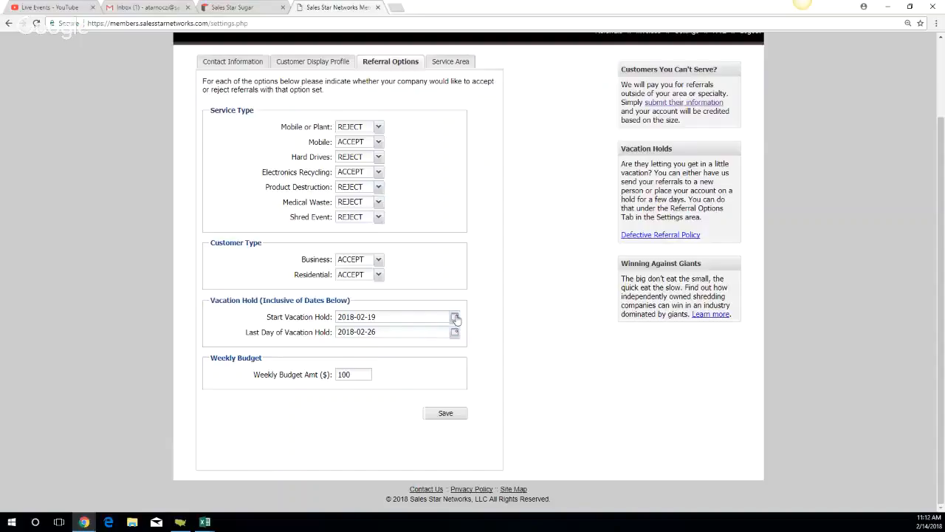
left_click(455, 331)
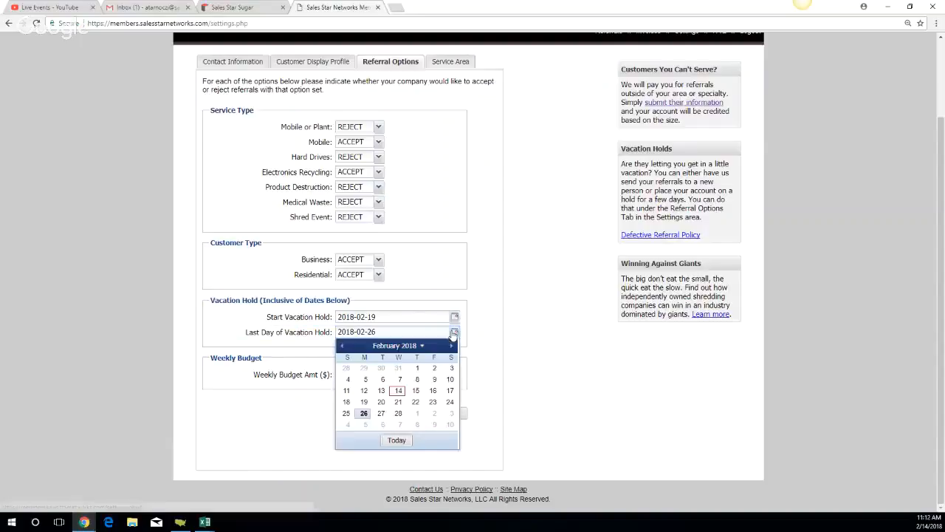
left_click(364, 413)
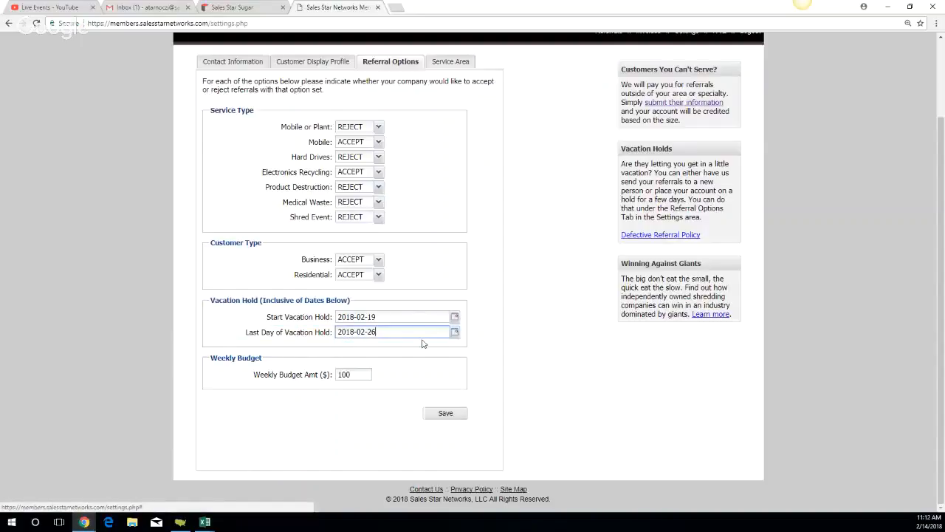